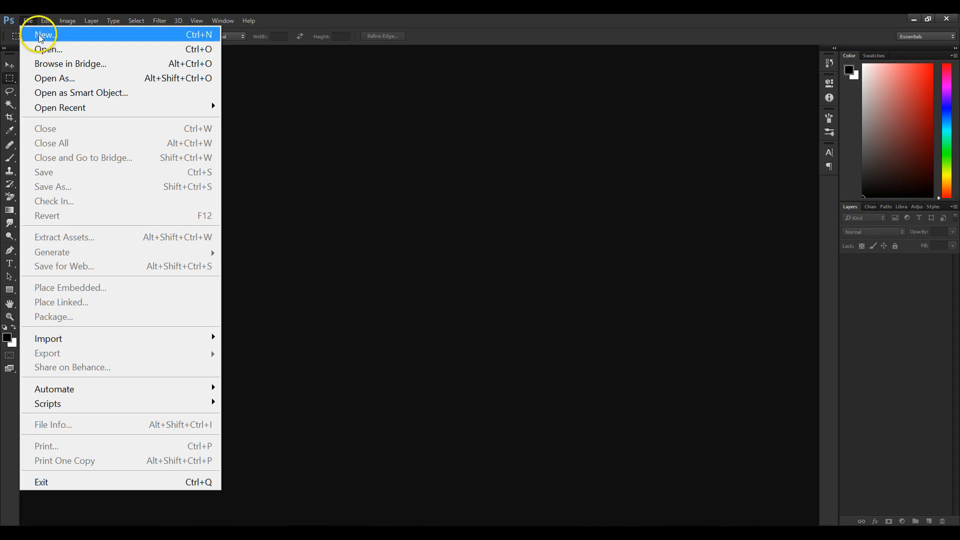
Create a 1920×1080 px document and convert its Background into Layer 0
left_click(43, 34)
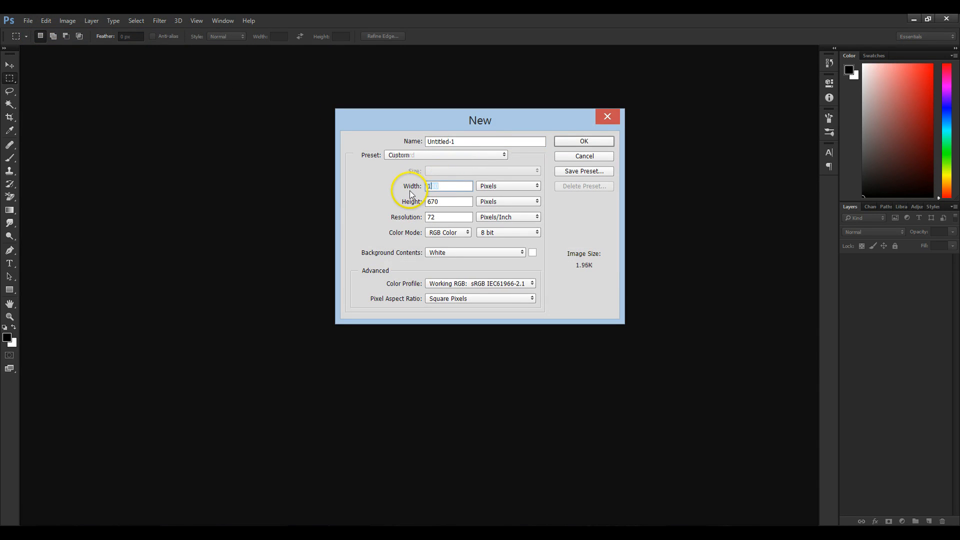
type("1920")
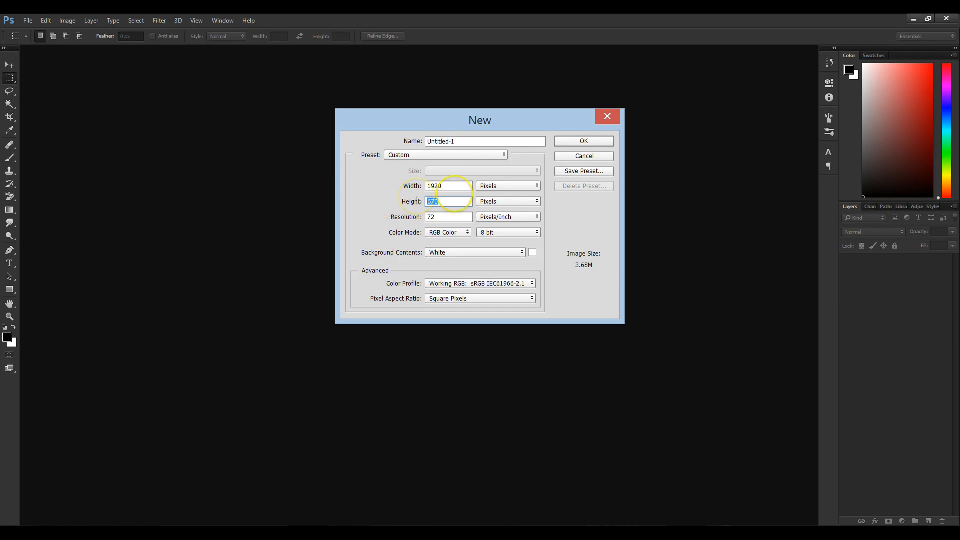
type("1080")
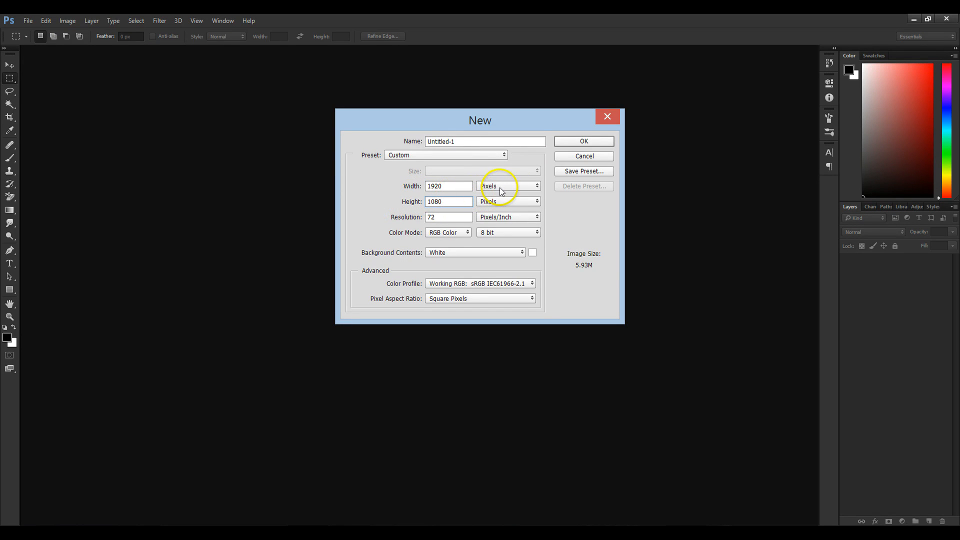
left_click(582, 141)
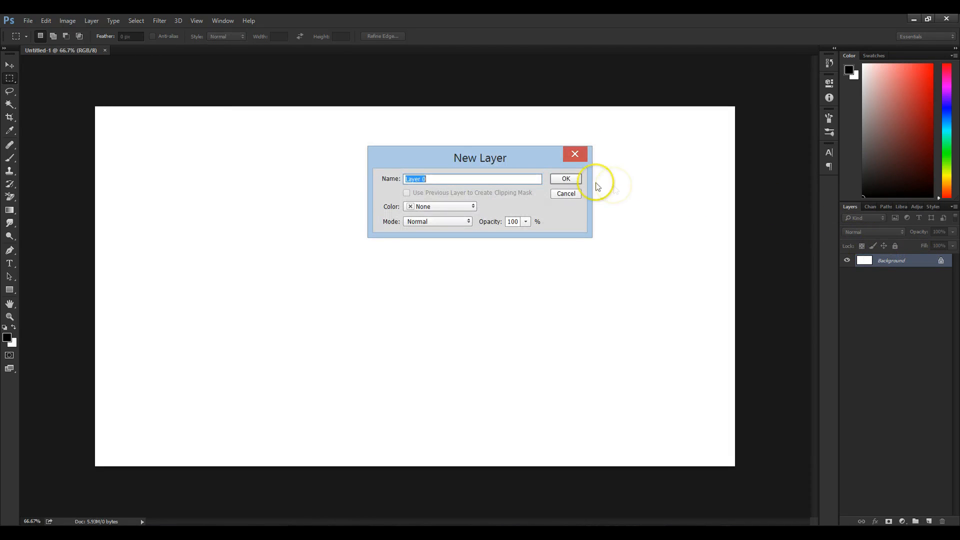
left_click(564, 178)
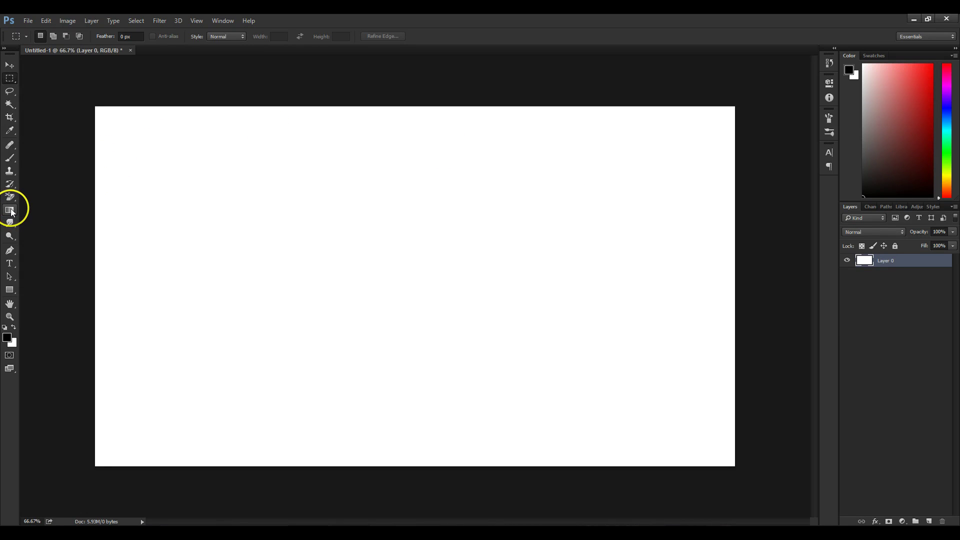
mouse_move(11, 211)
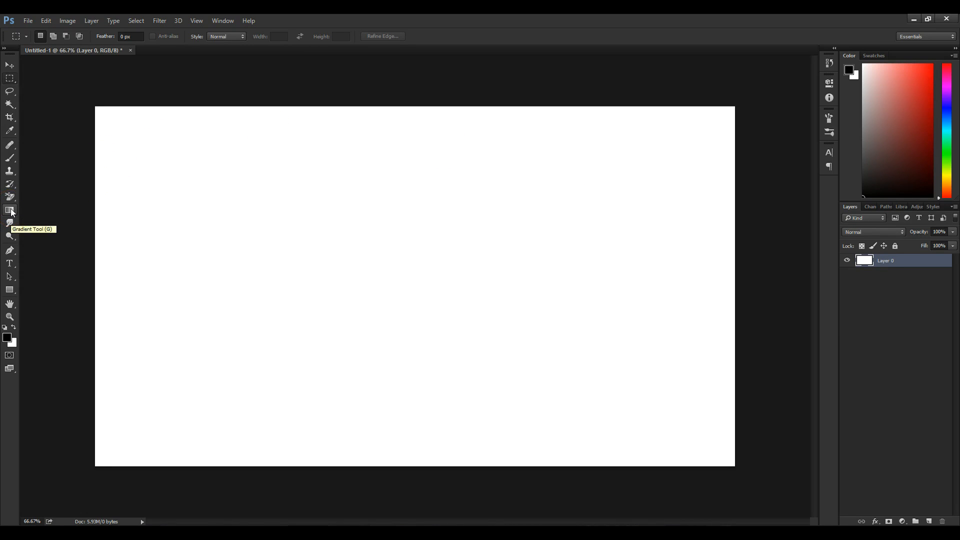
Select the Gradient tool with #5f5f5f foreground and #c0bdbd background colours
left_click(11, 211)
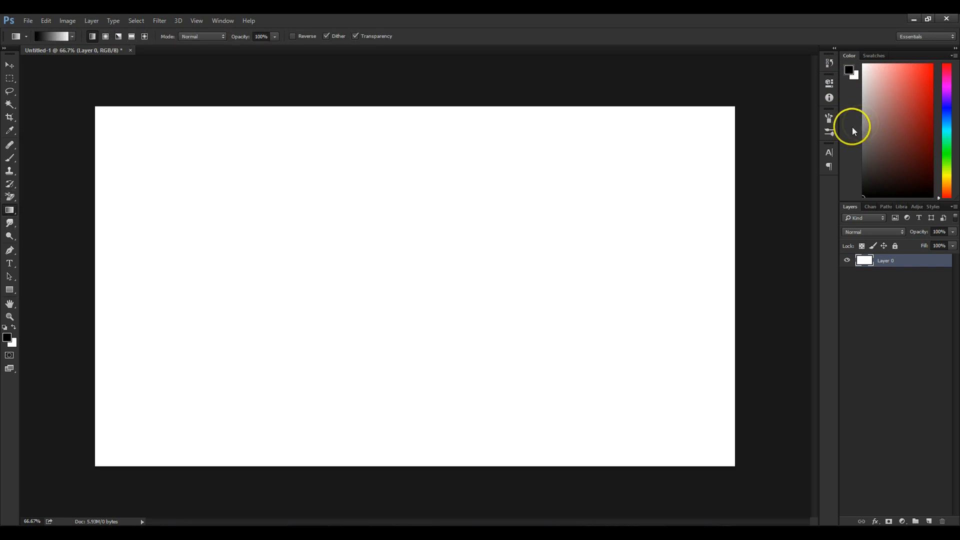
left_click(8, 338)
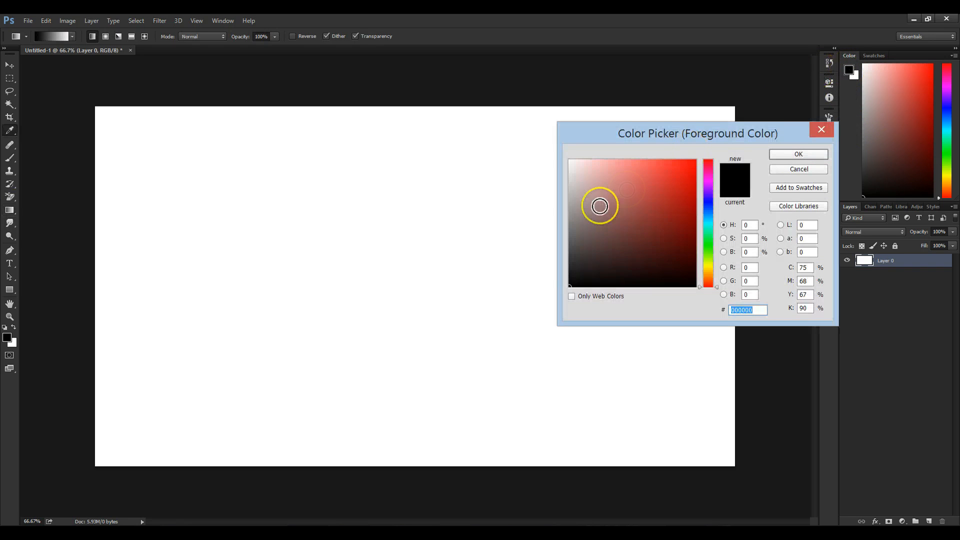
left_click(592, 221)
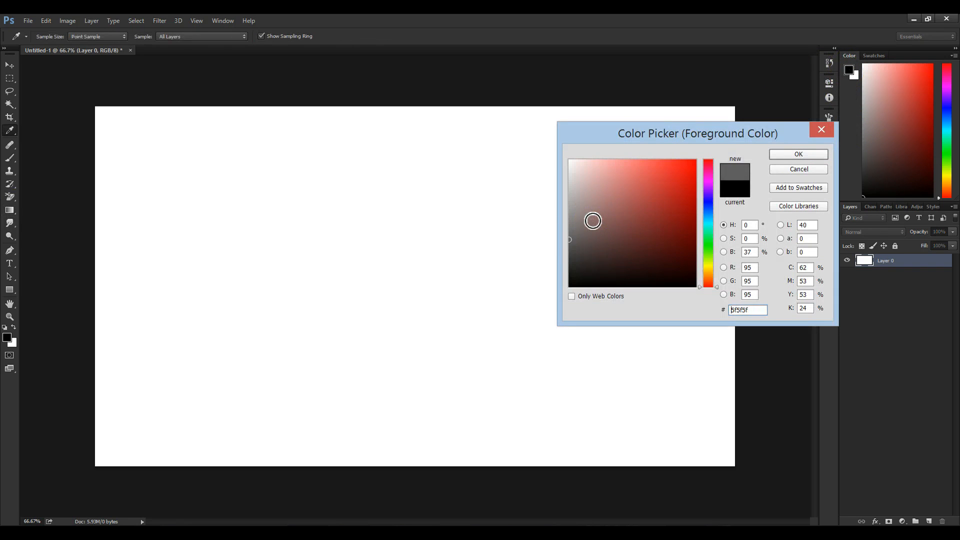
left_click(799, 154)
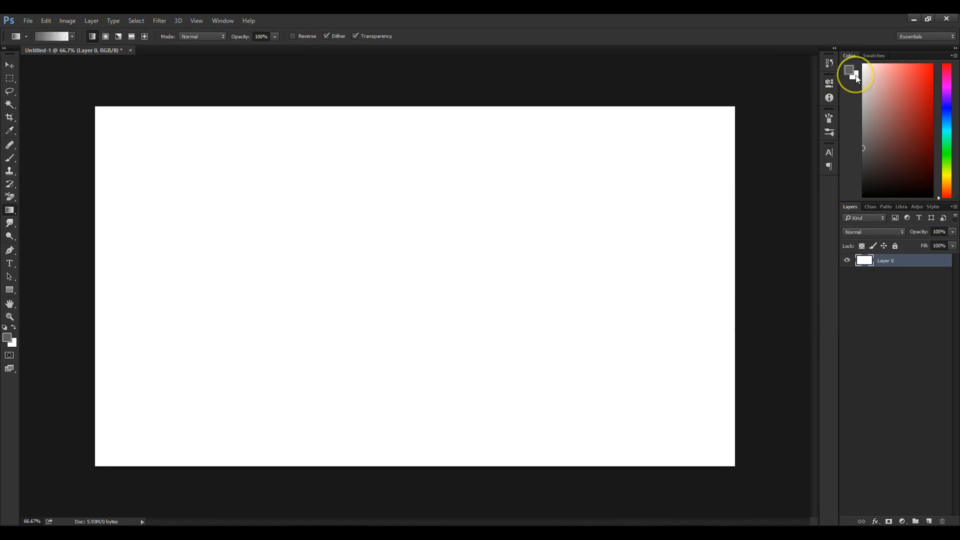
left_click(853, 75)
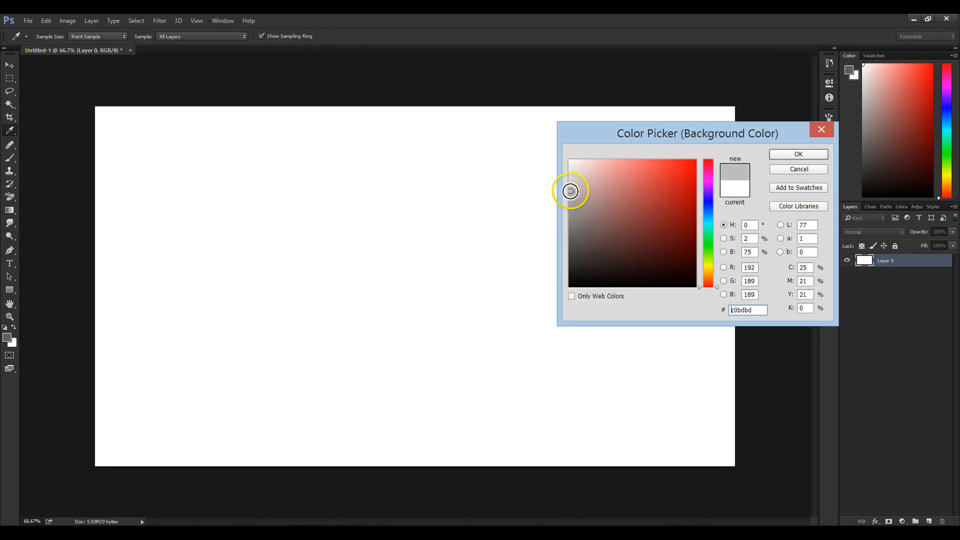
left_click(798, 154)
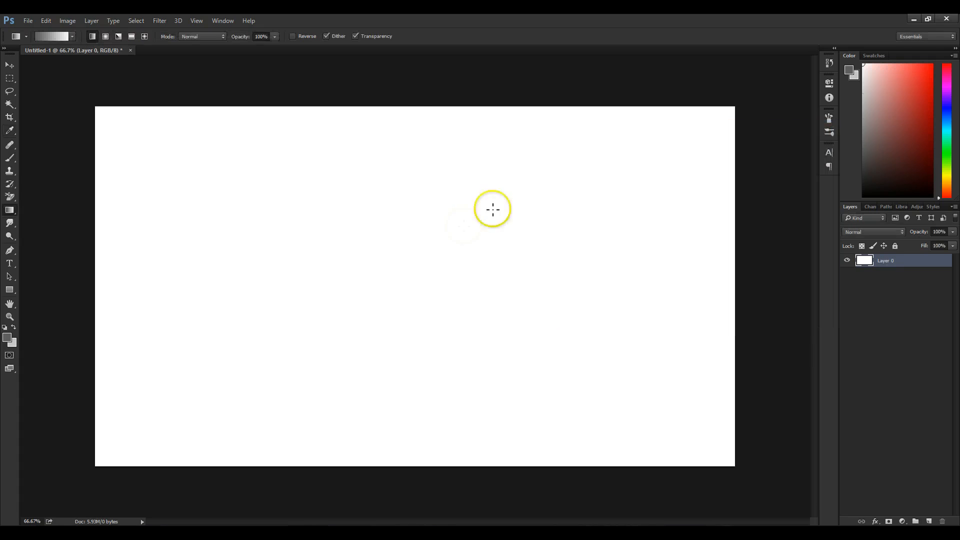
mouse_move(404, 101)
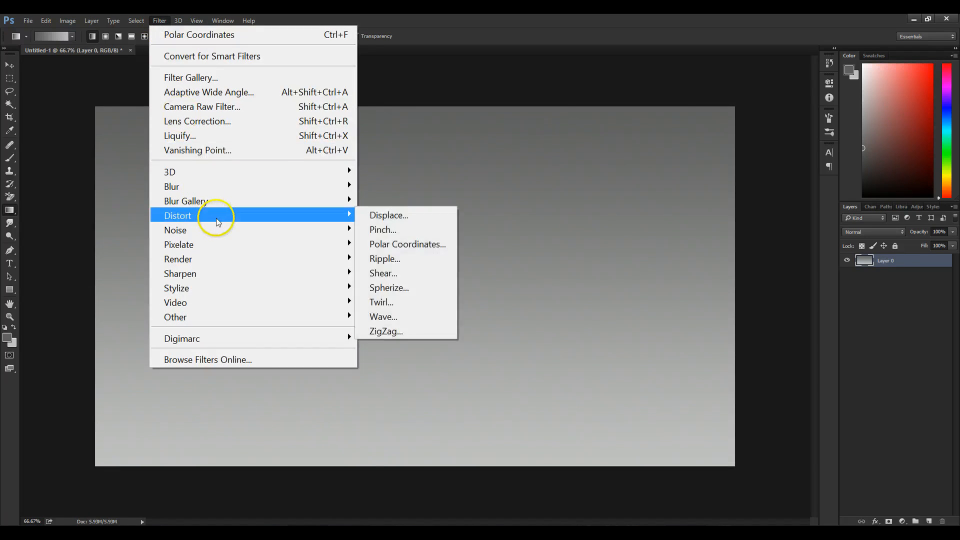
Apply a Square Wave distortion: 313 generators, wavelength 95–96, amplitude 1–999
left_click(382, 316)
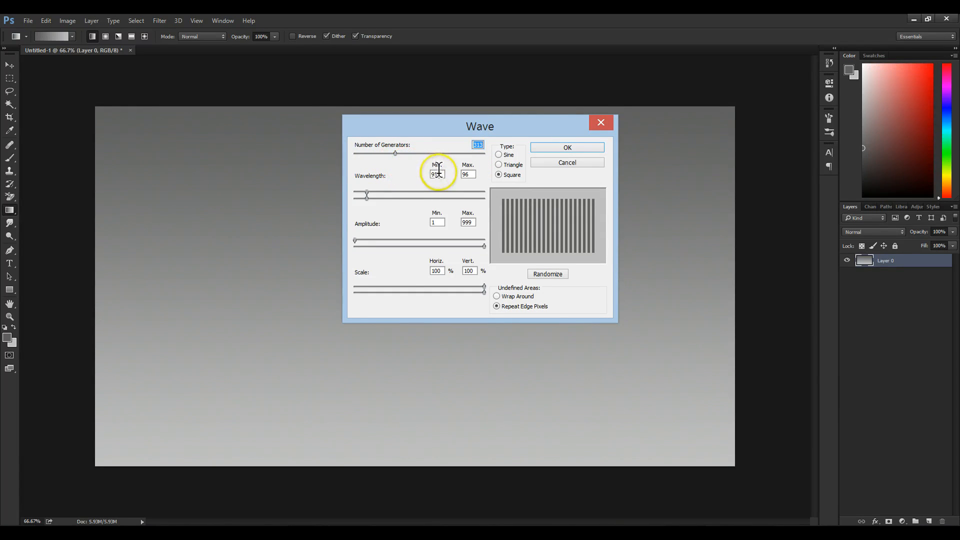
left_click(467, 175)
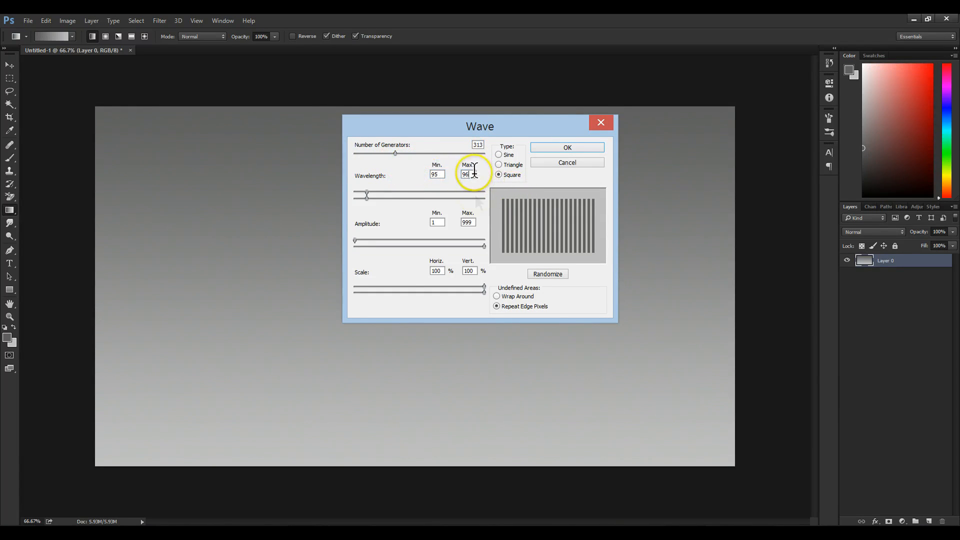
left_click(436, 222)
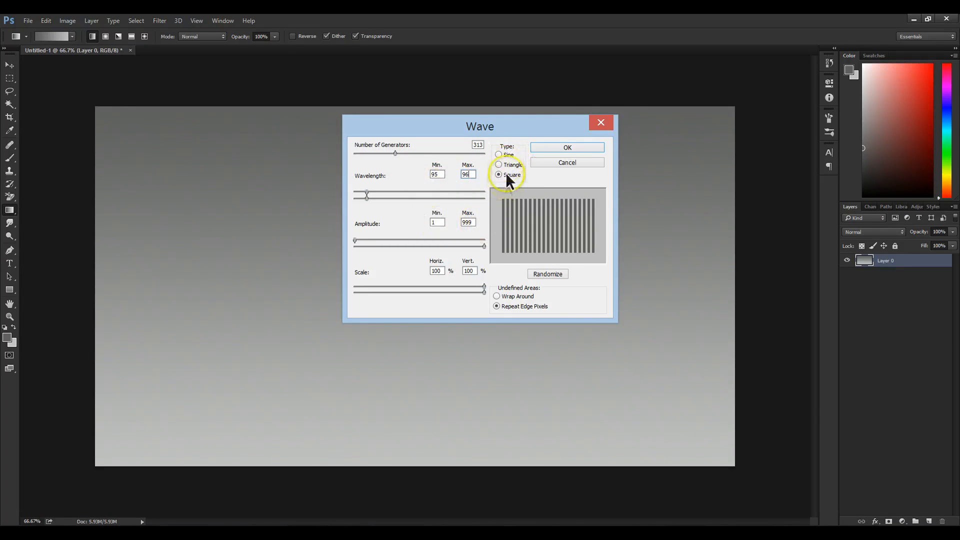
mouse_move(567, 148)
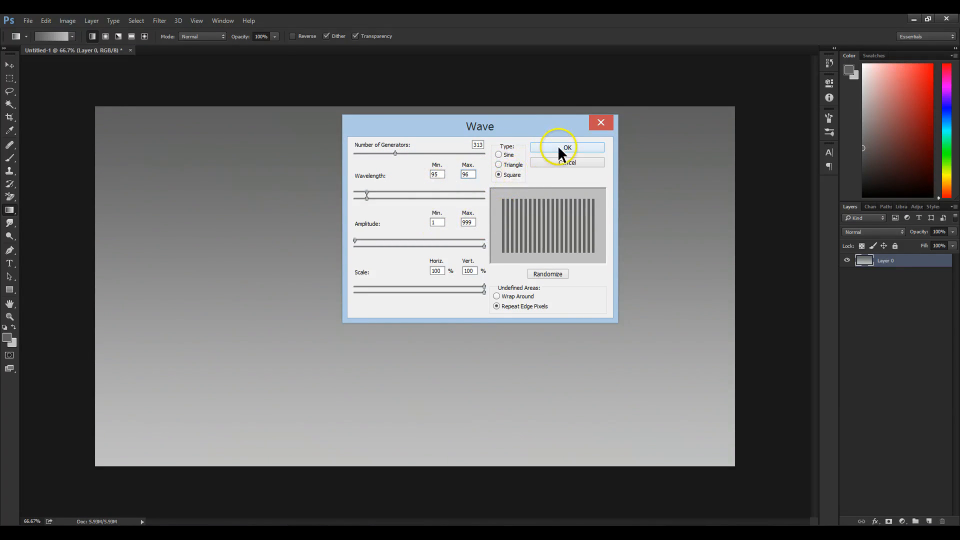
left_click(566, 147)
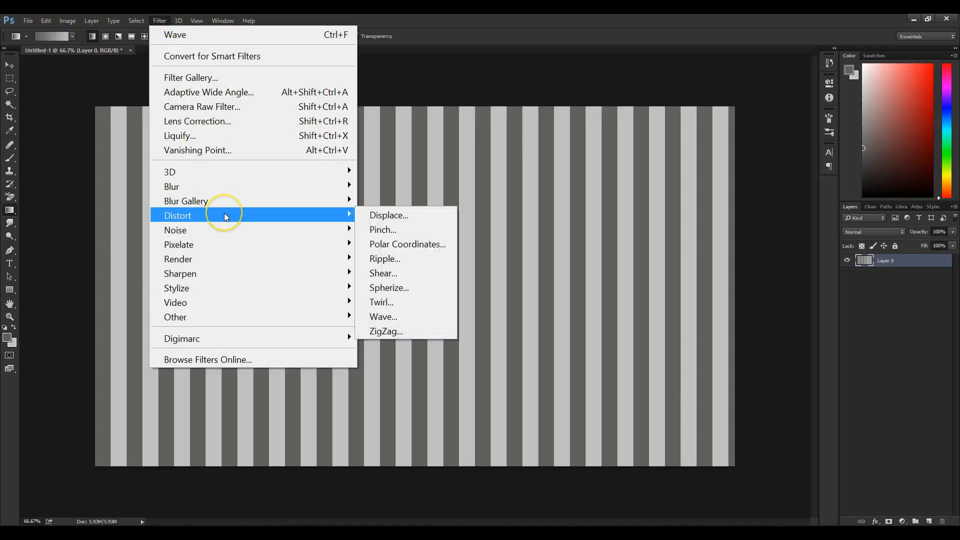
Apply Polar Coordinates with Rectangular to Polar to the striped Layer 0
left_click(407, 243)
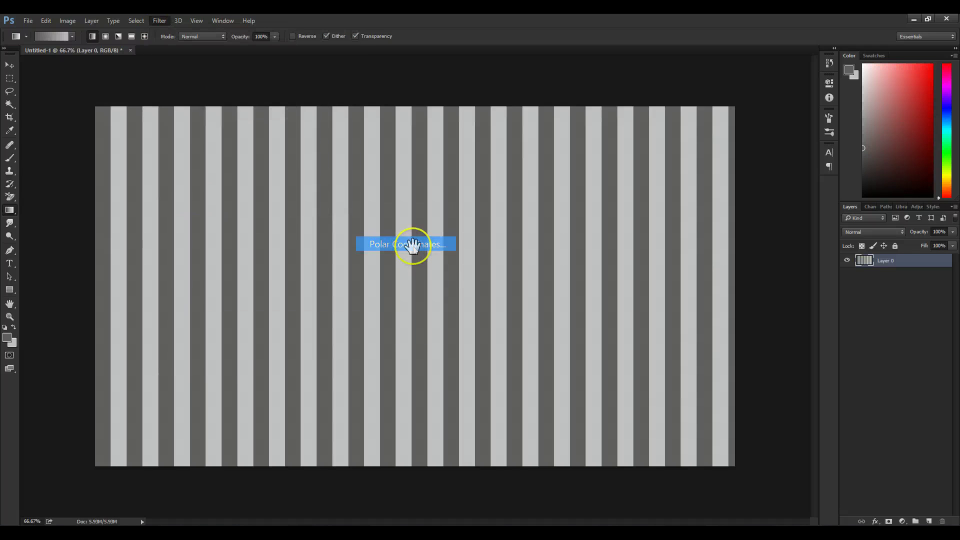
left_click(406, 244)
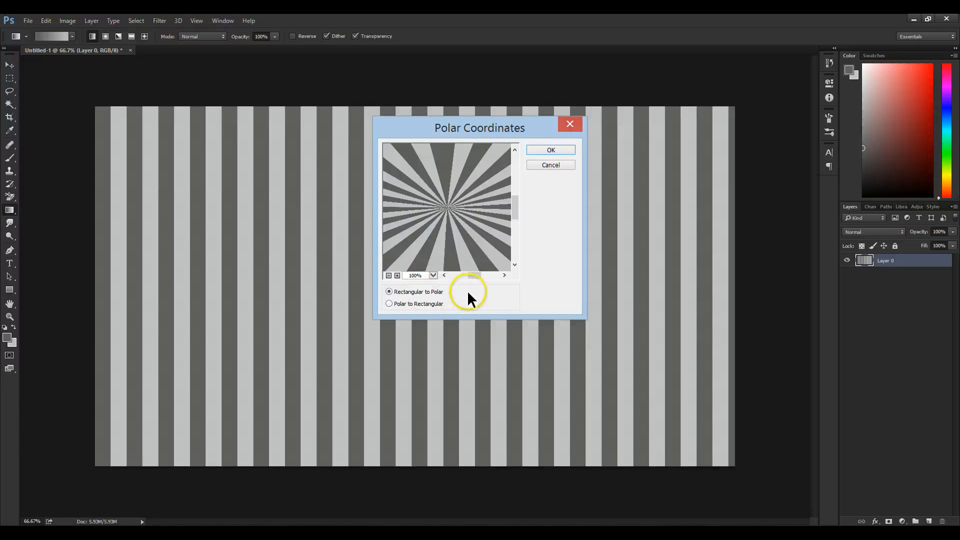
left_click(550, 150)
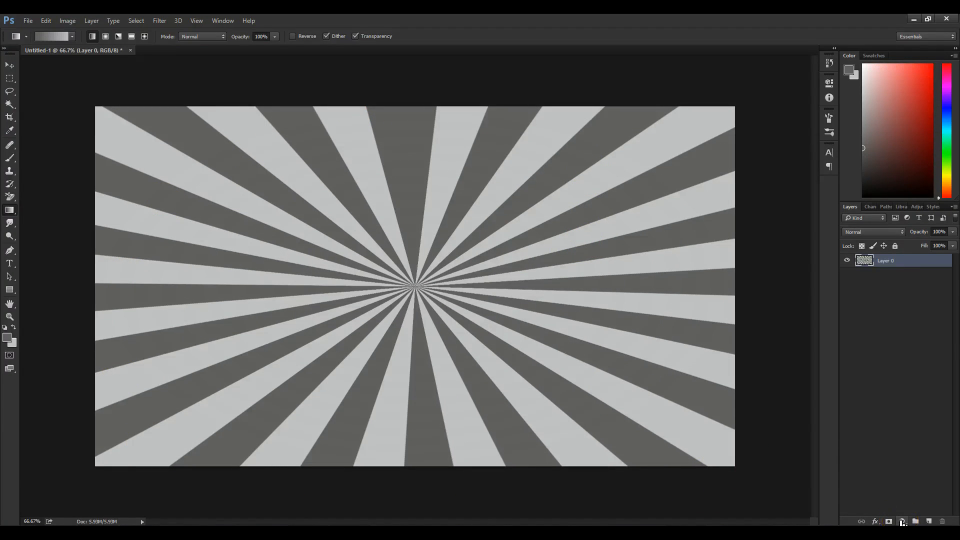
Add a Hue/Saturation adjustment layer with Colorize turned on to tint the rays teal
left_click(903, 522)
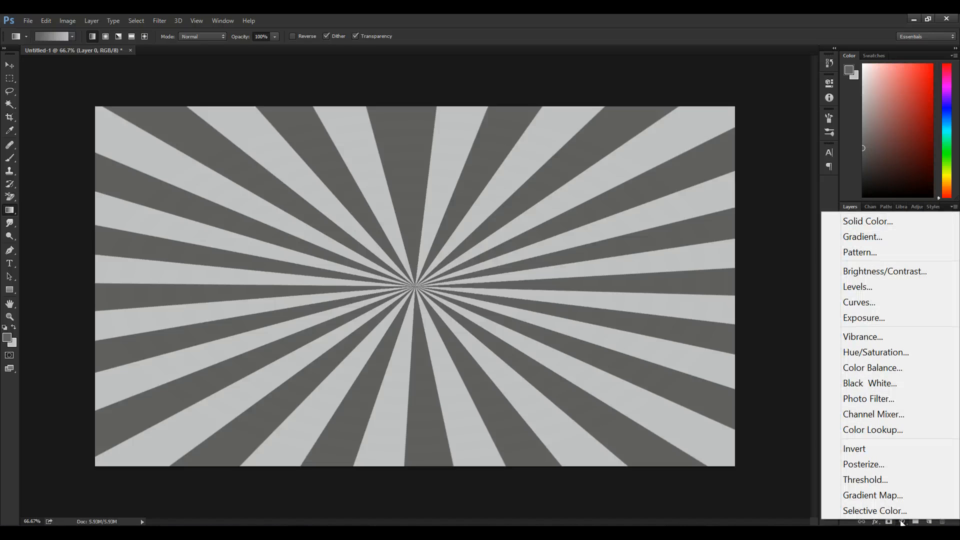
left_click(876, 352)
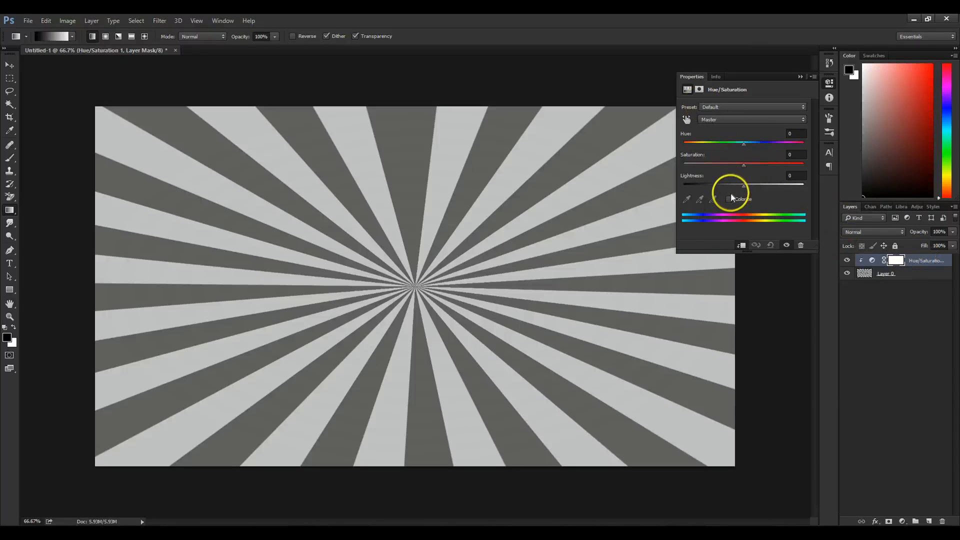
left_click(729, 199)
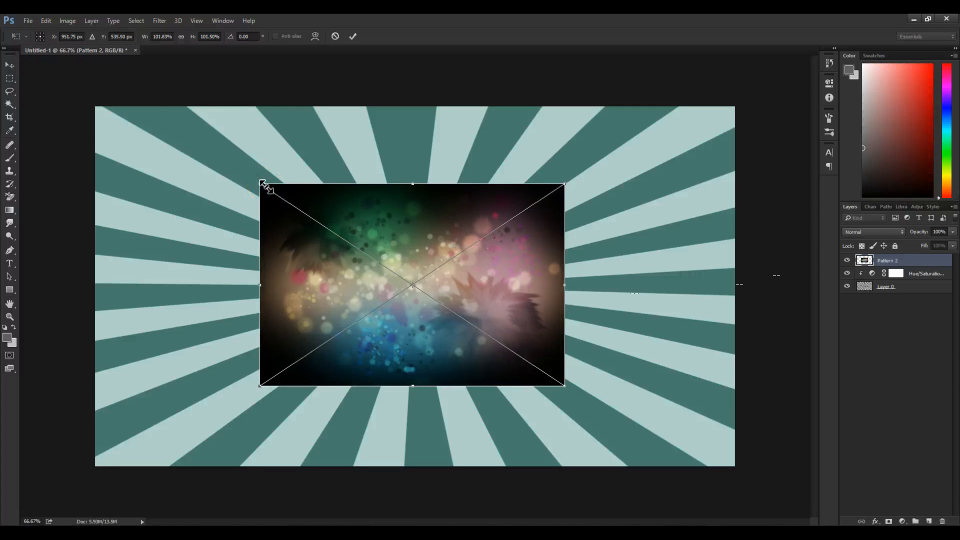
Drag the placed bokeh image's corner to enlarge it over the whole canvas
left_click_drag(262, 185, 95, 104)
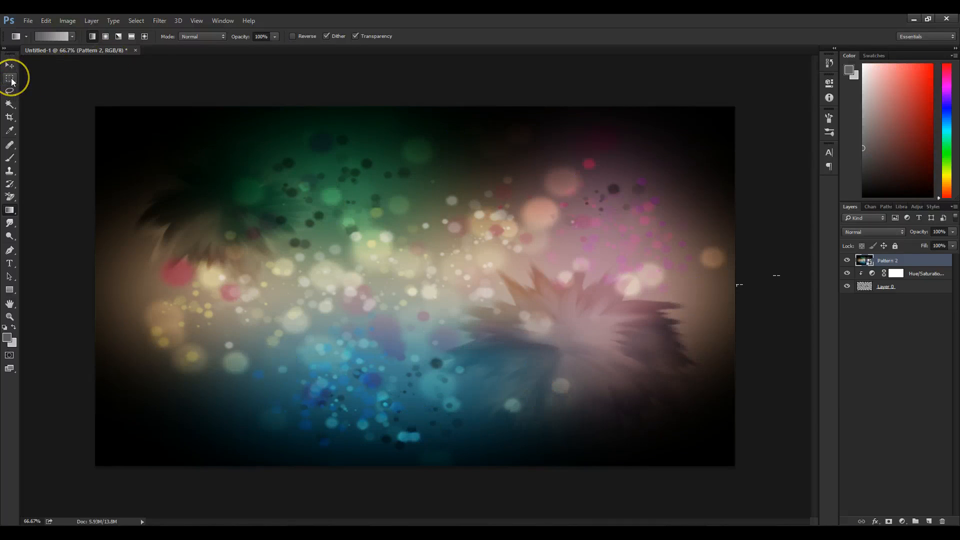
Rasterize the Pattern 2 bokeh layer
left_click(11, 78)
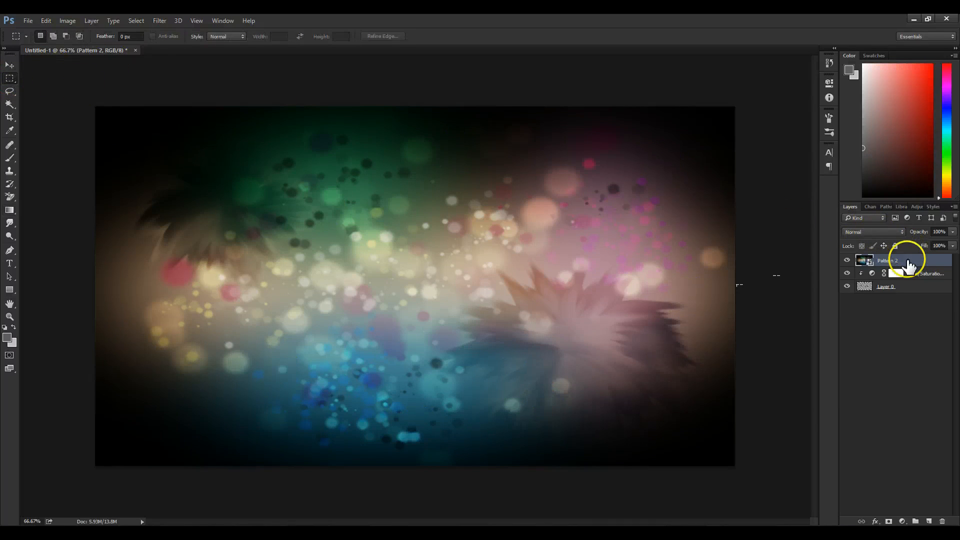
right_click(888, 260)
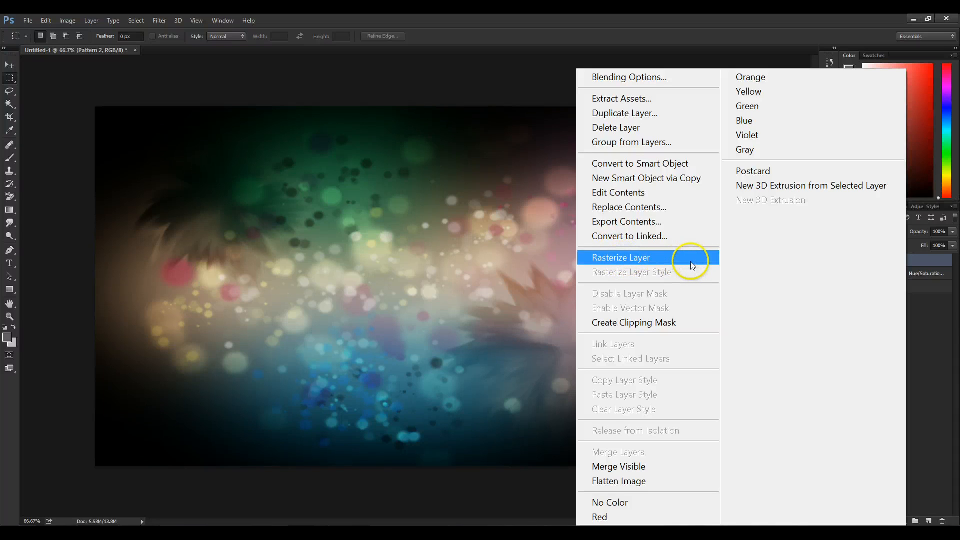
left_click(620, 257)
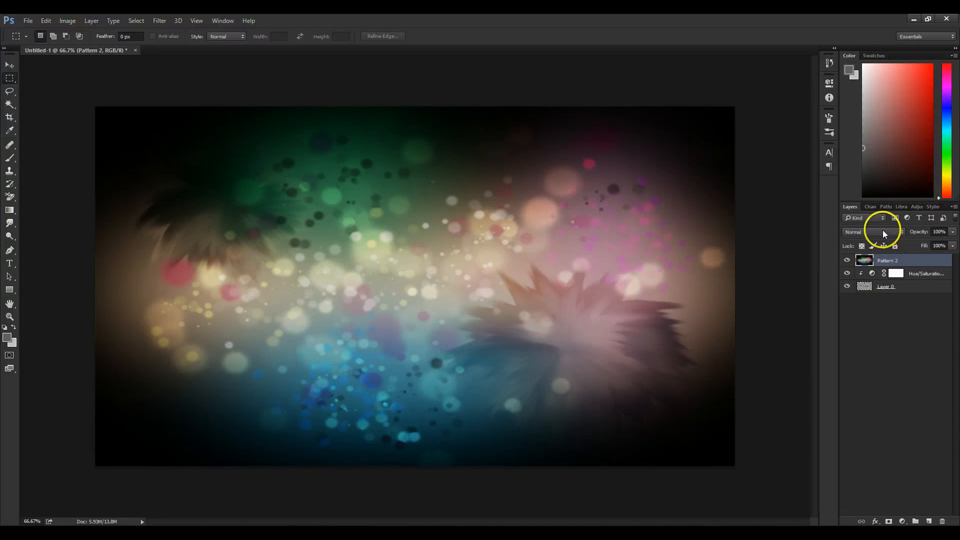
Set the bokeh layer's blend mode to Soft Light
left_click(875, 232)
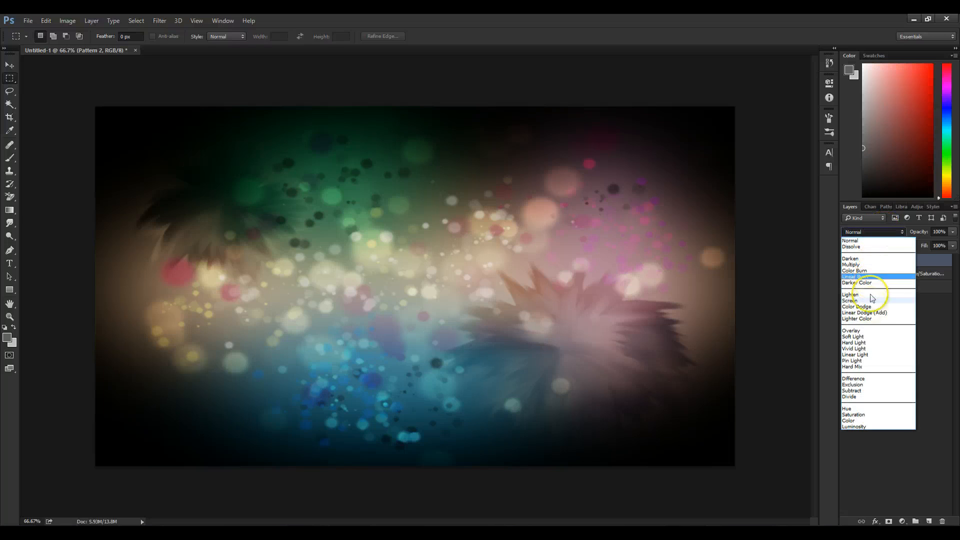
left_click(852, 336)
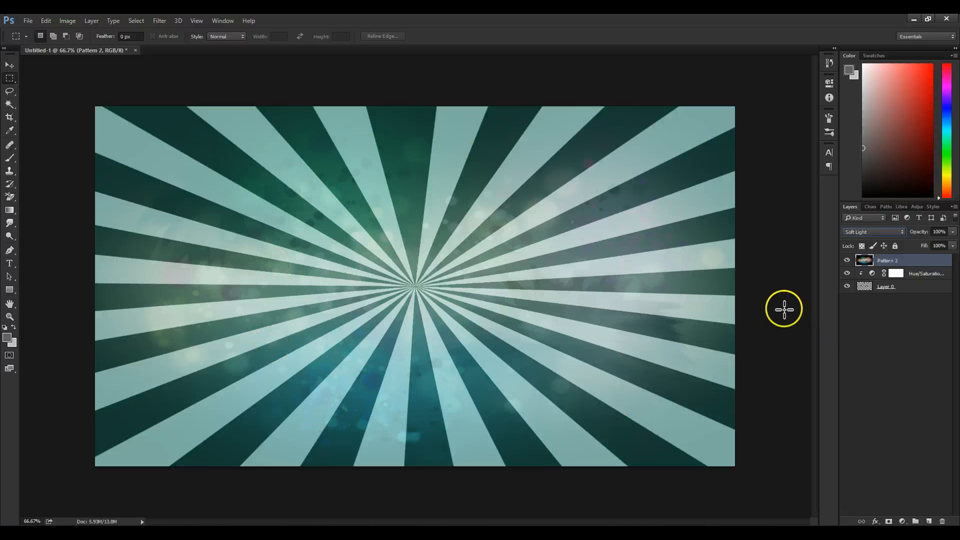
left_click(912, 273)
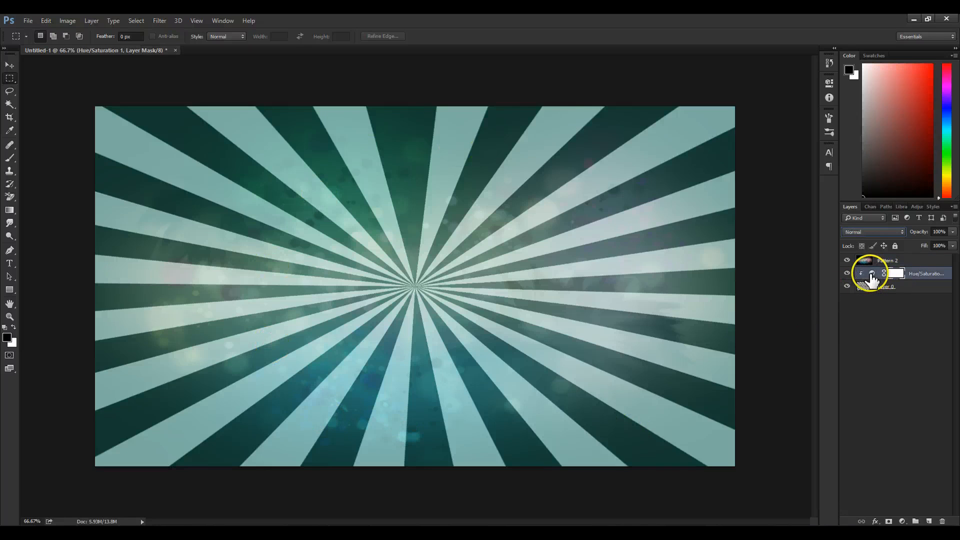